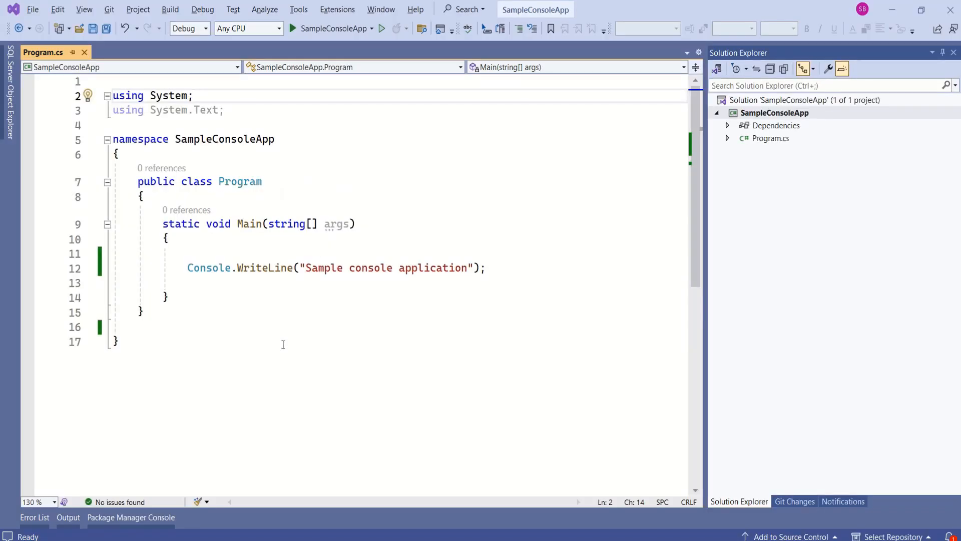
- Add 'using System.Linq;' after the System.Text directive, then start typing 'St' in Main
{"action": "double_click", "coordinate": [128, 96]}
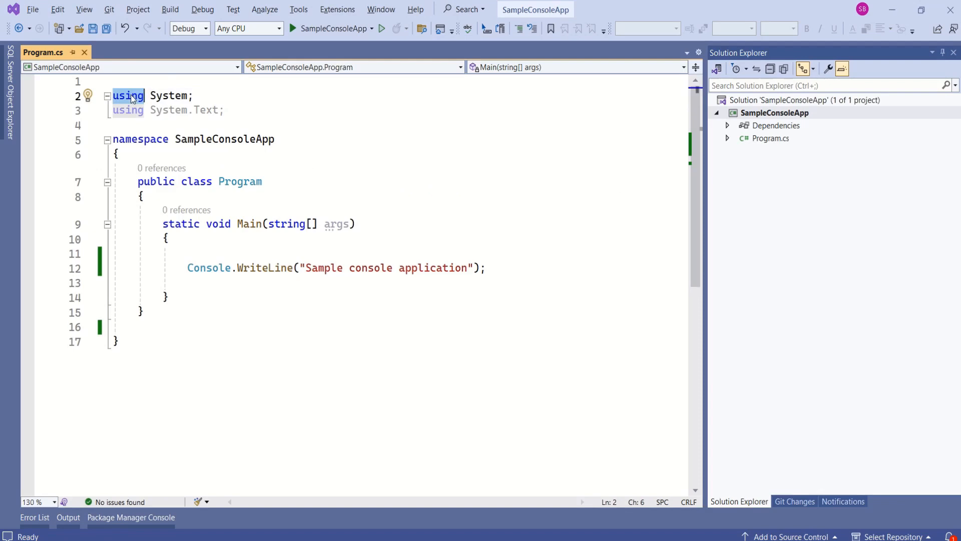
{"action": "mouse_move", "coordinate": [210, 94]}
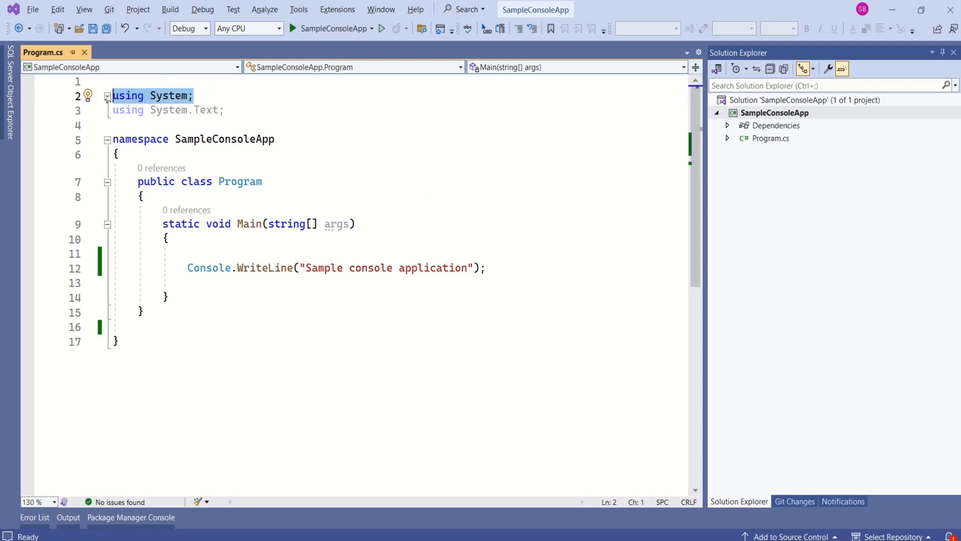
{"action": "left_click", "coordinate": [186, 96]}
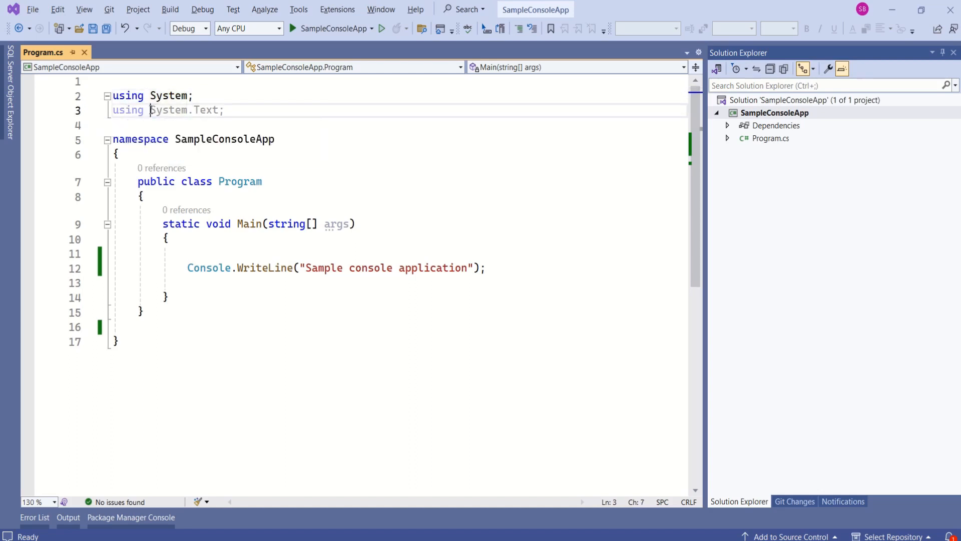
{"action": "left_click", "coordinate": [225, 109]}
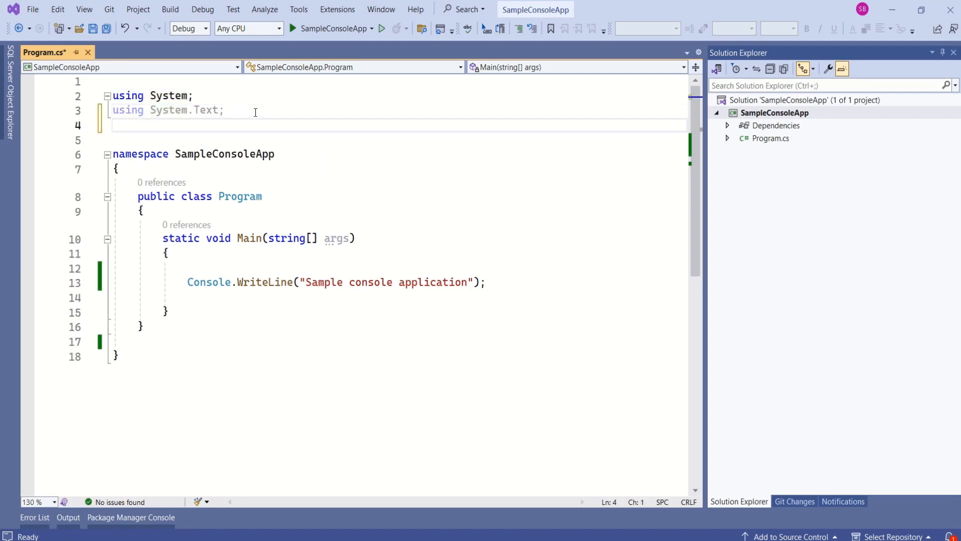
{"action": "type", "text": "using"}
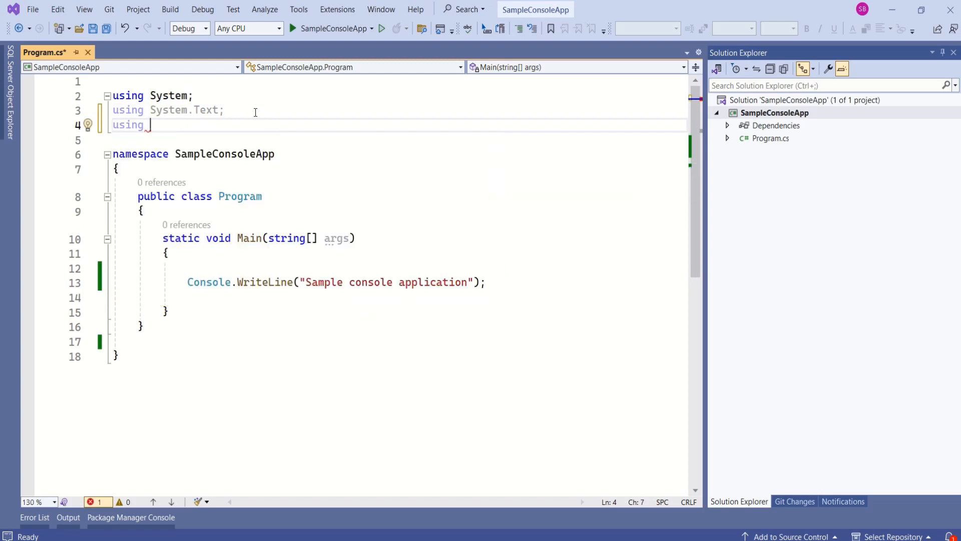
{"action": "type", "text": "Li"}
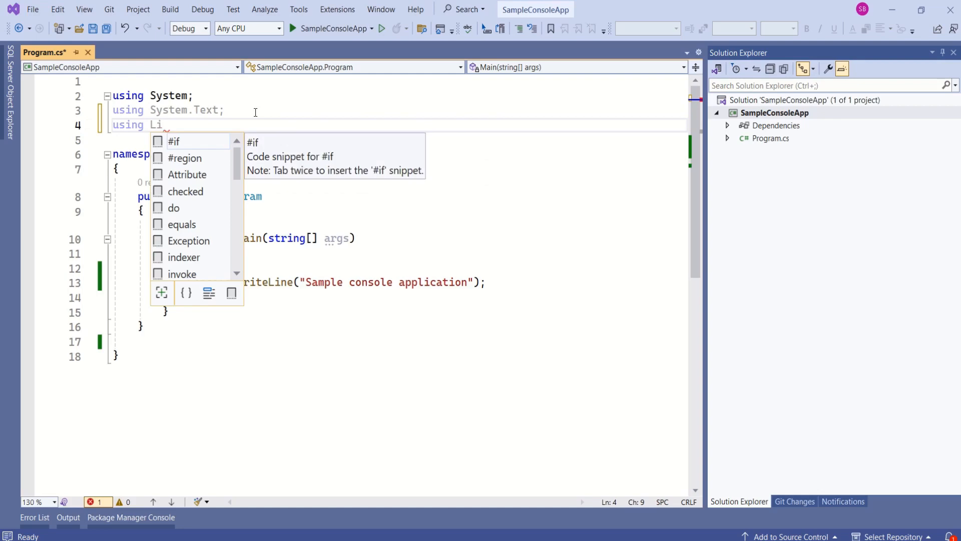
{"action": "type", "text": "n"}
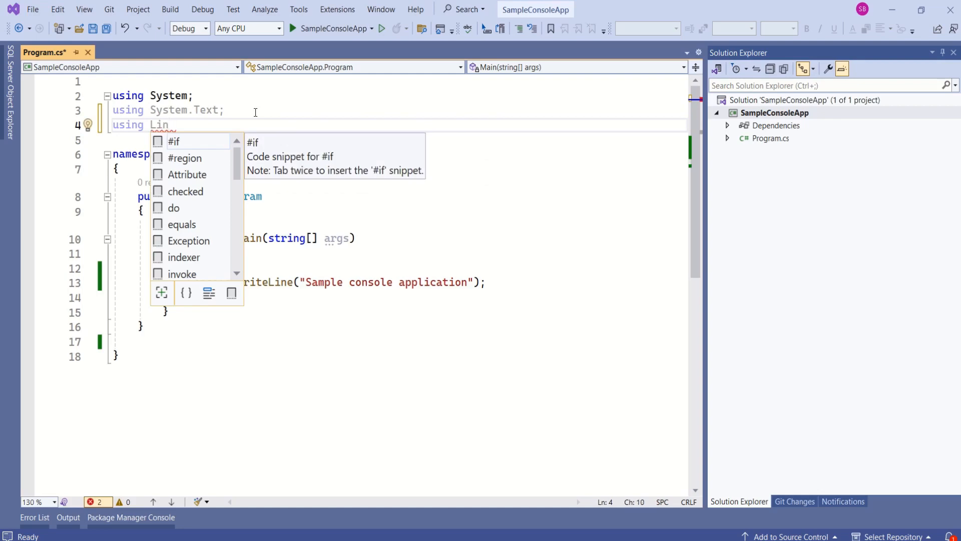
{"action": "type", "text": "System."}
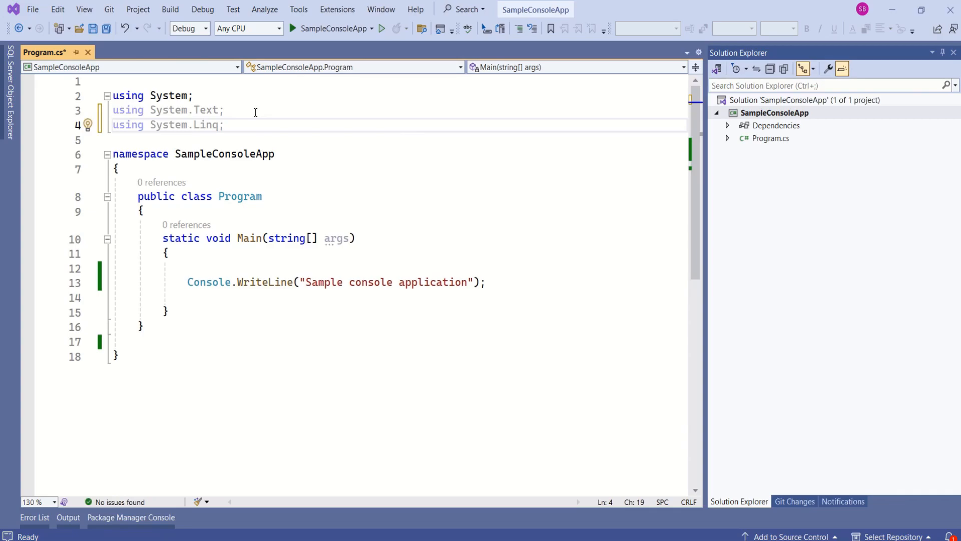
{"action": "type", "text": "St"}
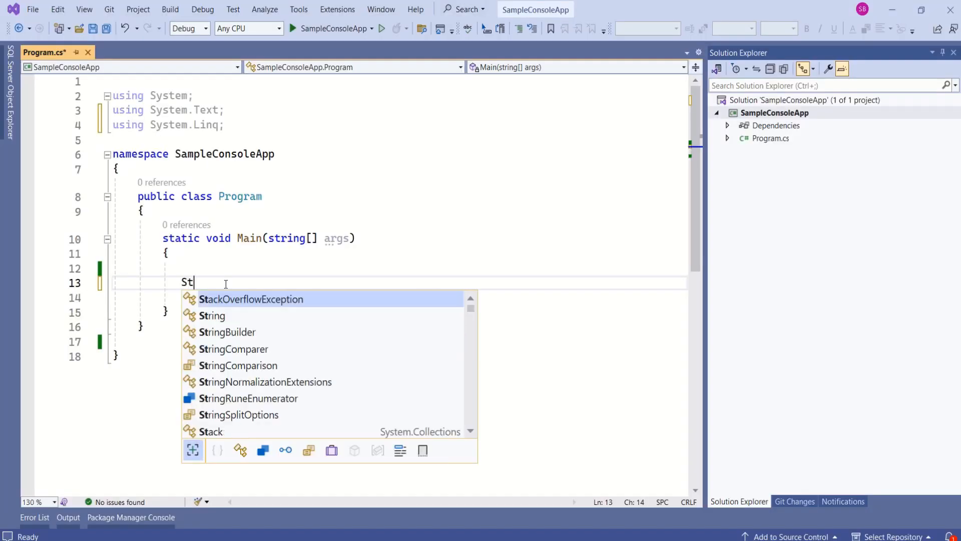
- Declare StreamReader reader = File.OpenText("Sample.txt"); in Main, adding using System.IO
{"action": "type", "text": "re"}
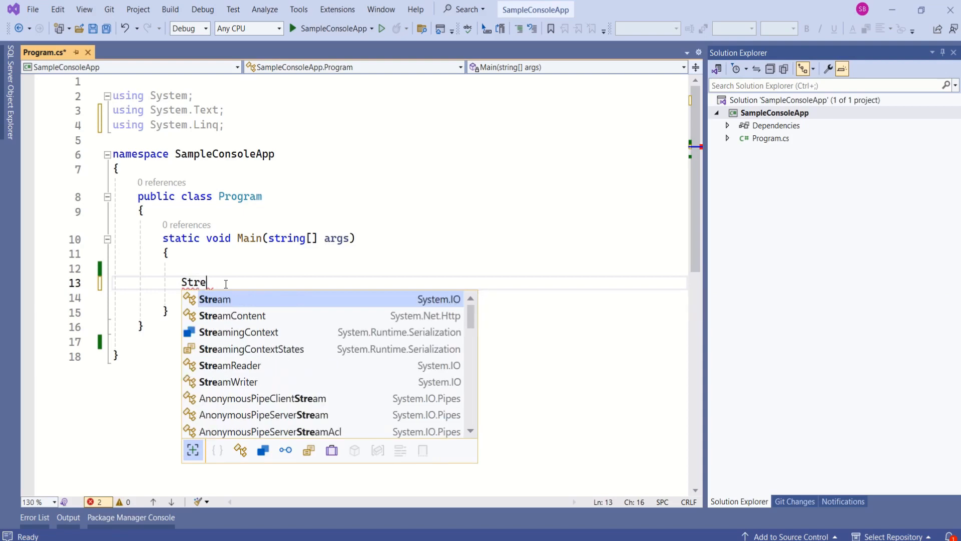
{"action": "type", "text": "a"}
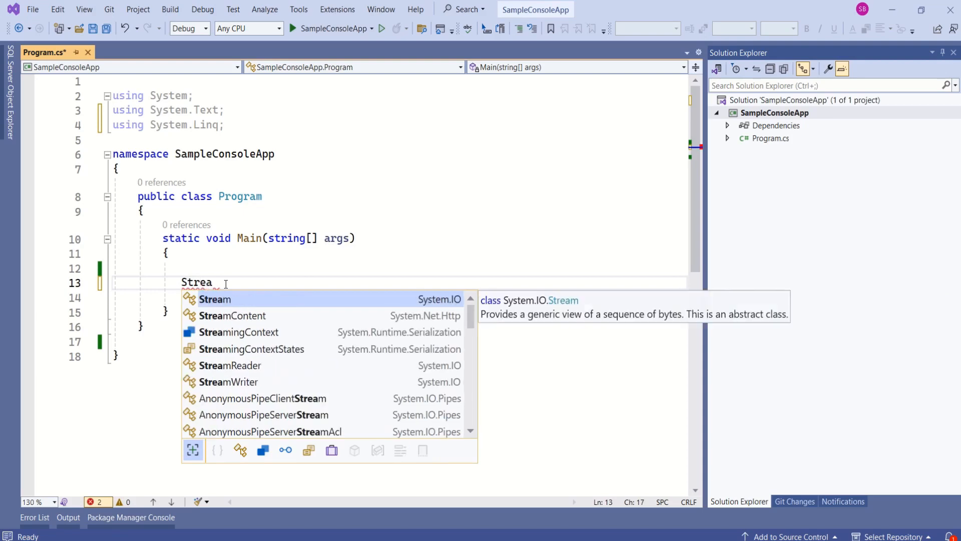
{"action": "type", "text": "mReader reader"}
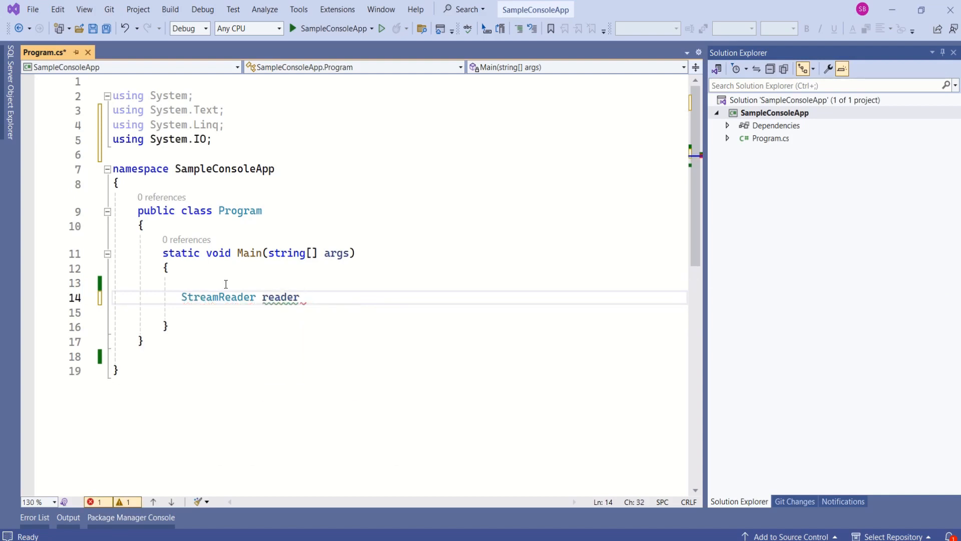
{"action": "type", "text": "="}
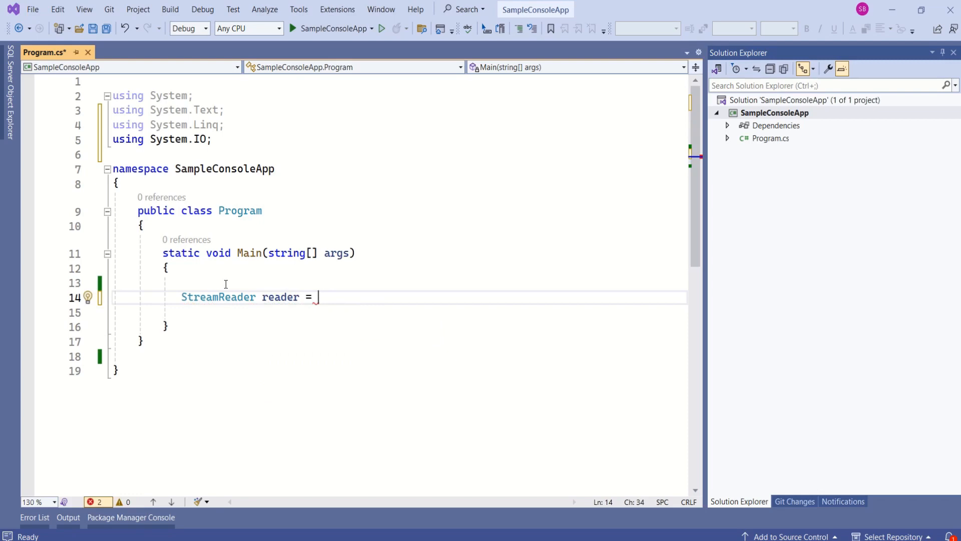
{"action": "type", "text": "File."}
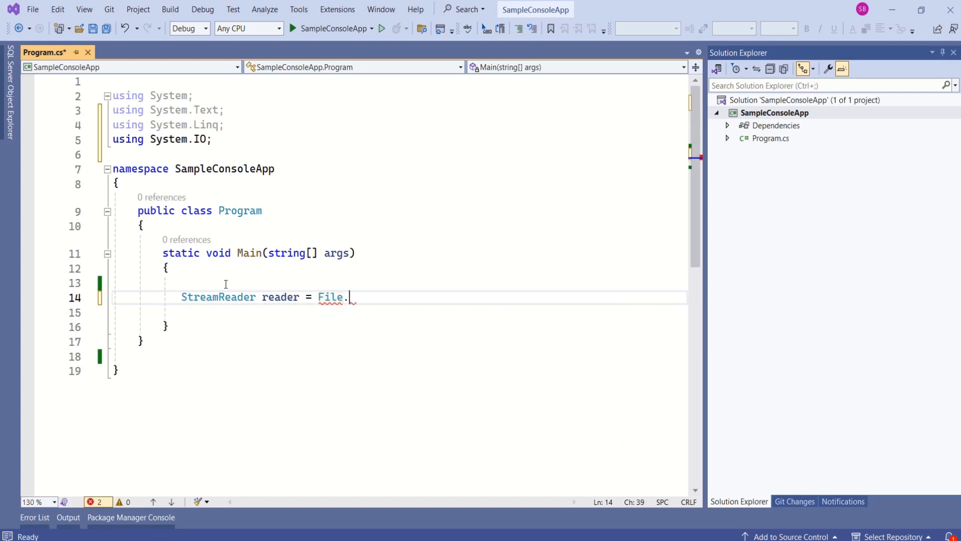
{"action": "type", "text": "OpenText(args[0]);"}
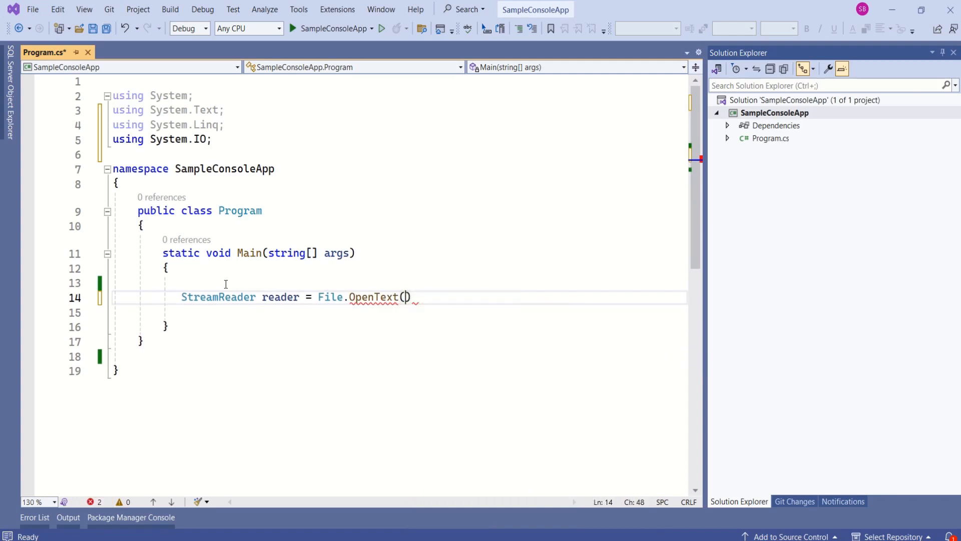
{"action": "type", "text": "\"Sam\""}
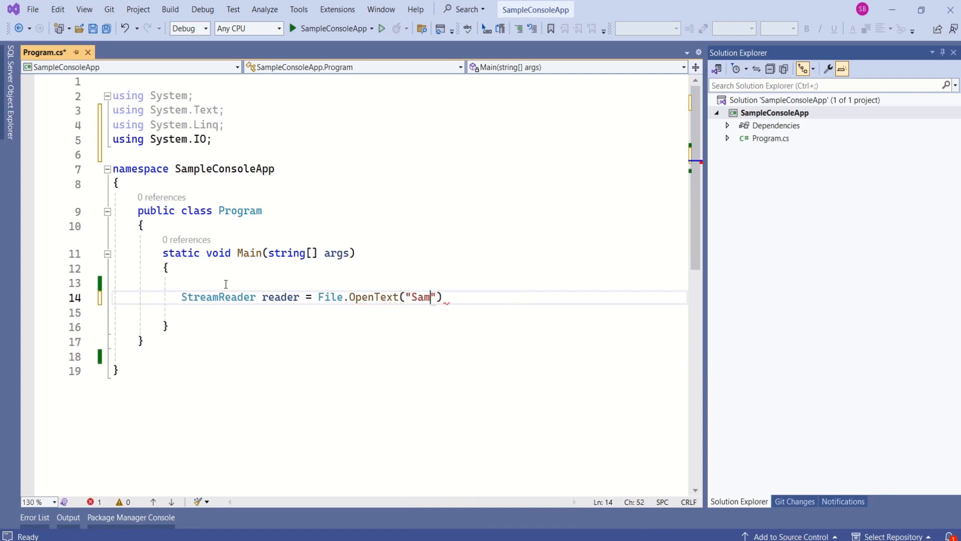
{"action": "type", "text": "ple.txt"}
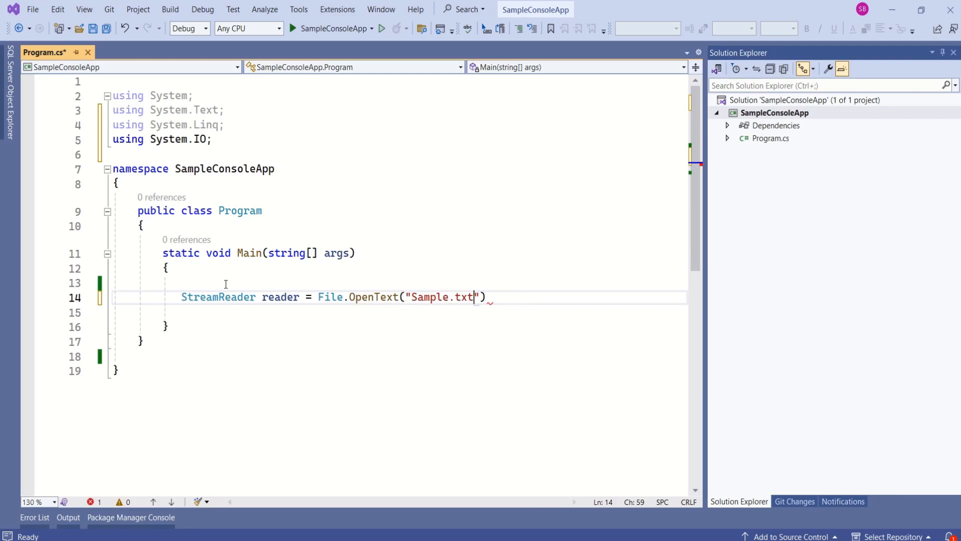
{"action": "type", "text": ";"}
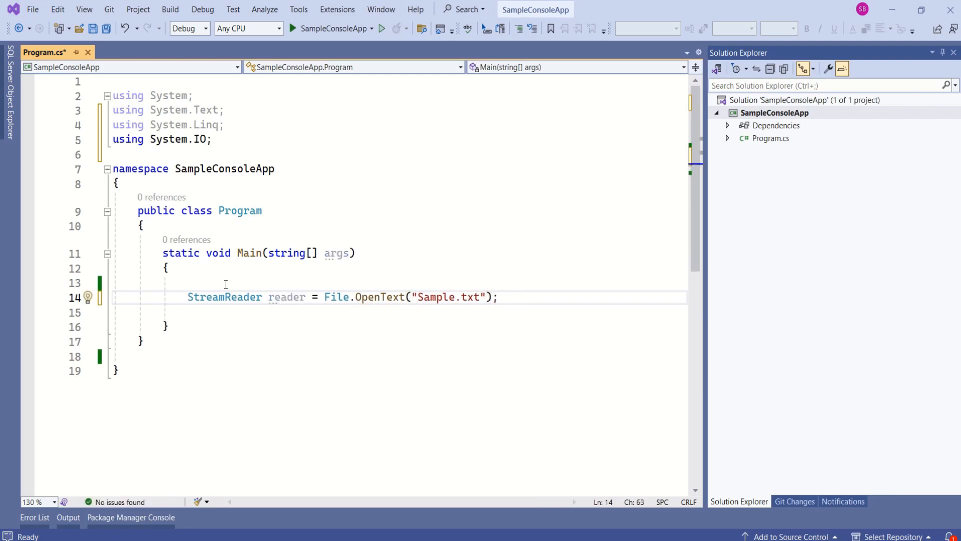
- Prefix the StreamReader reader declaration with the 'using' keyword
{"action": "left_click", "coordinate": [213, 326]}
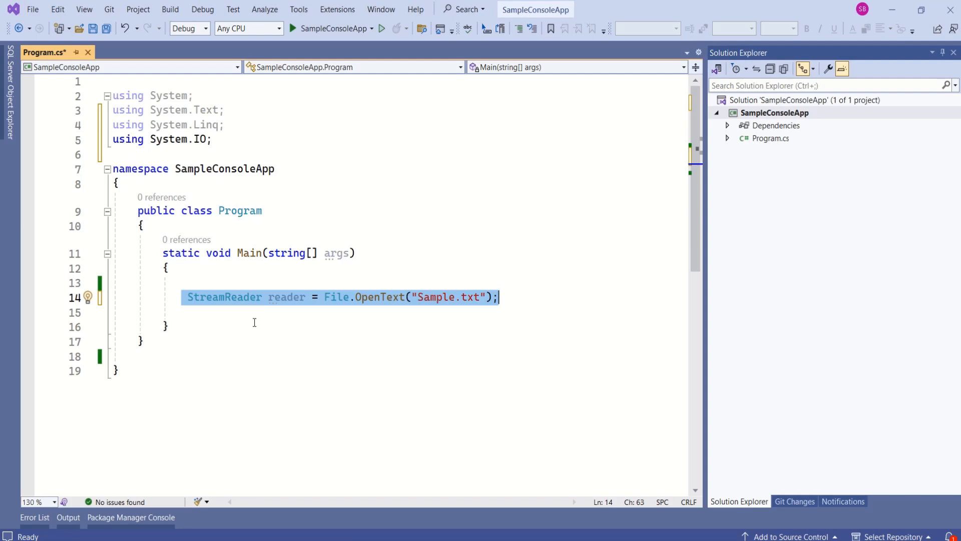
{"action": "left_click", "coordinate": [187, 297]}
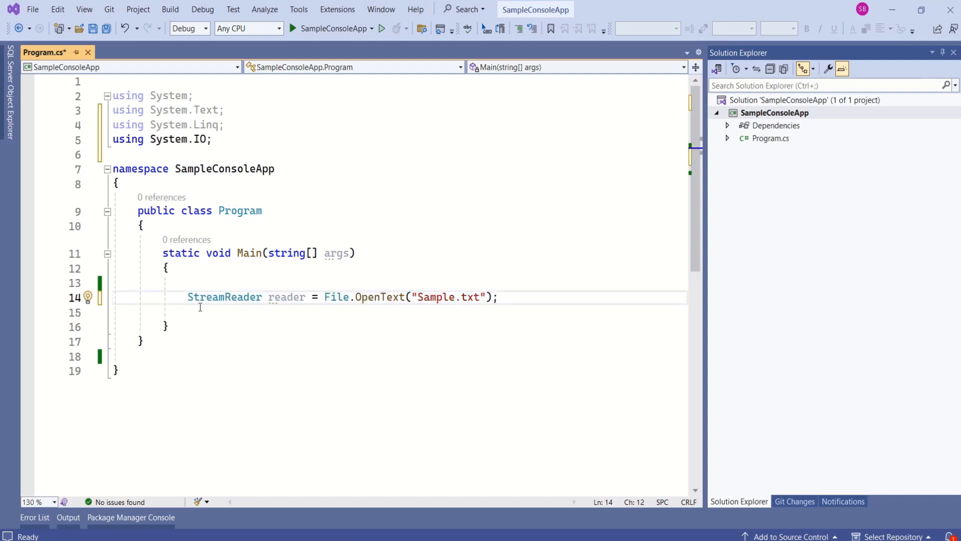
{"action": "type", "text": "using"}
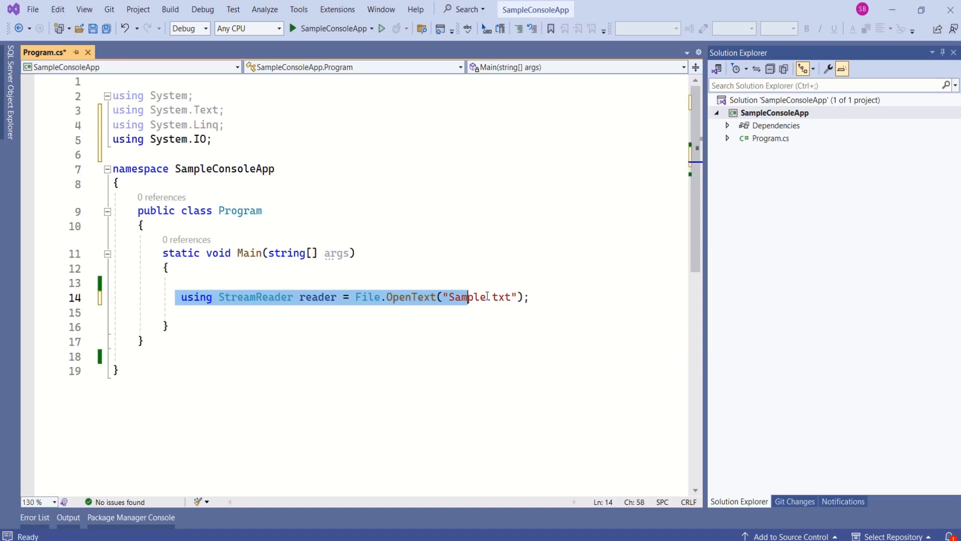
{"action": "left_click", "coordinate": [530, 297]}
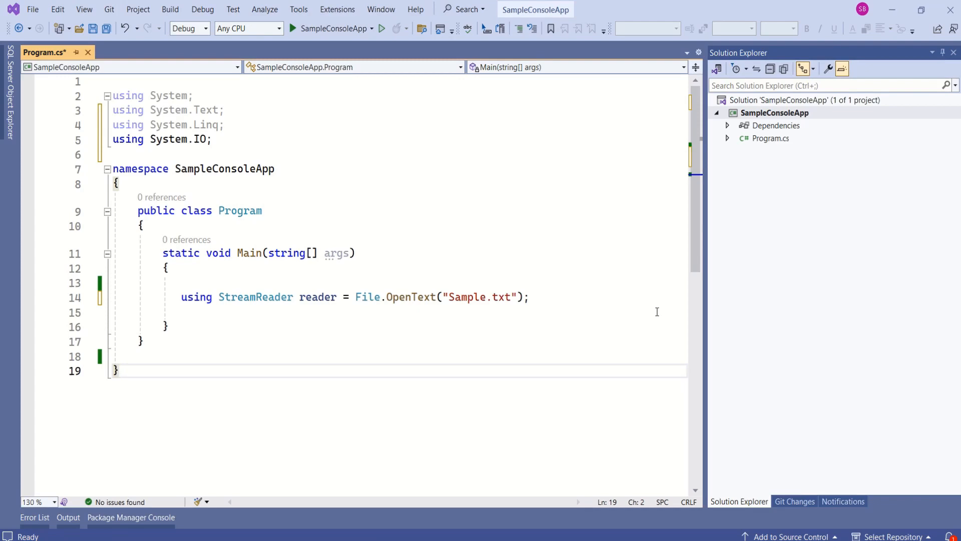
{"action": "left_click", "coordinate": [118, 370]}
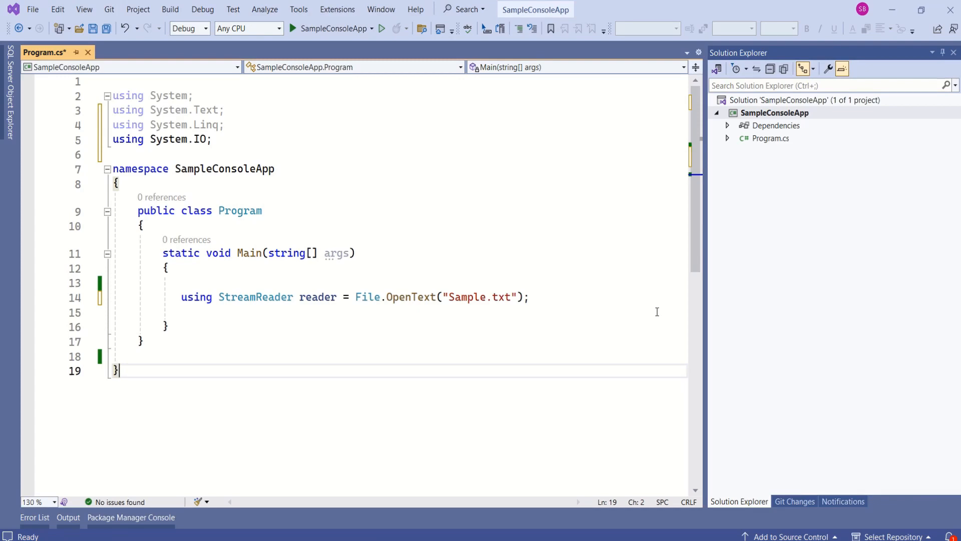